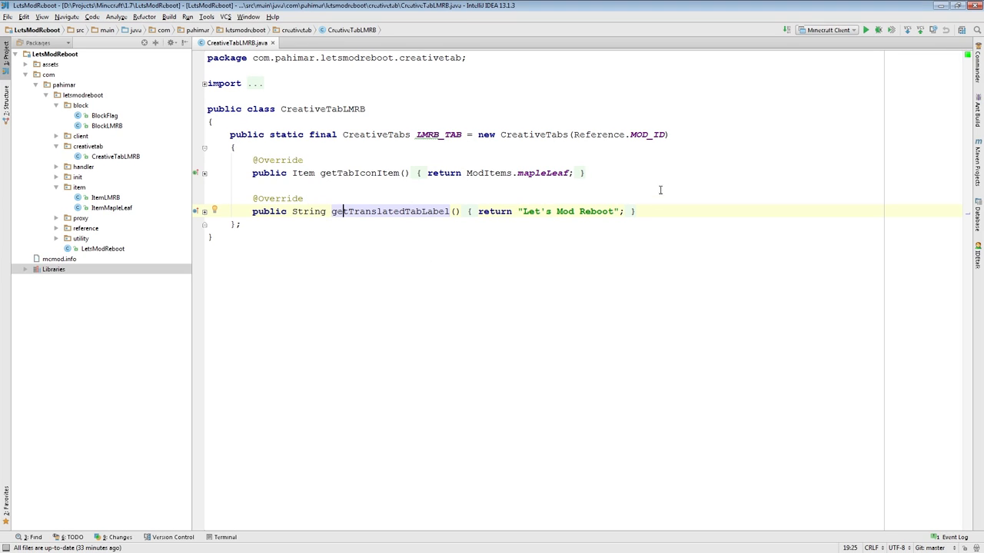
{"action": "mouse_move", "coordinate": [587, 216]}
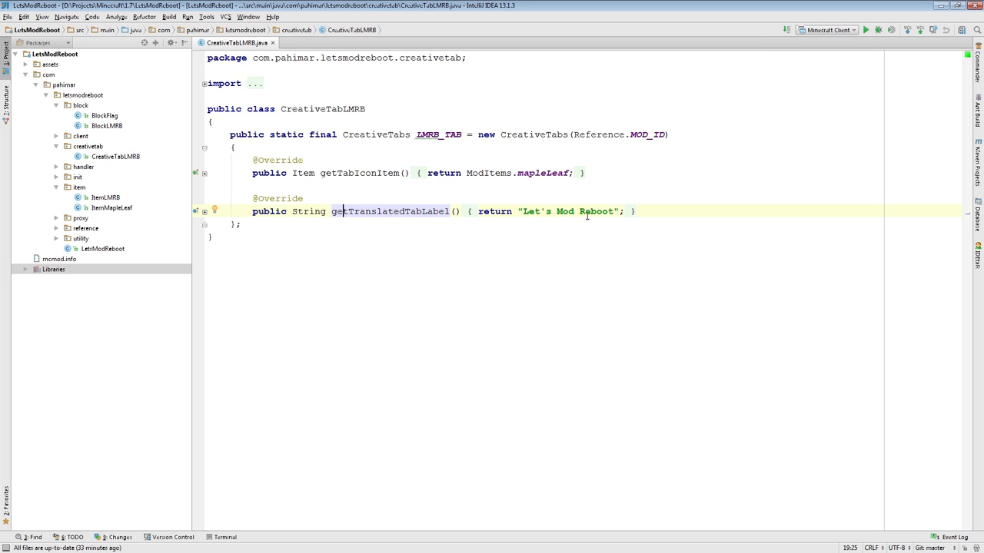
{"action": "mouse_move", "coordinate": [564, 177]}
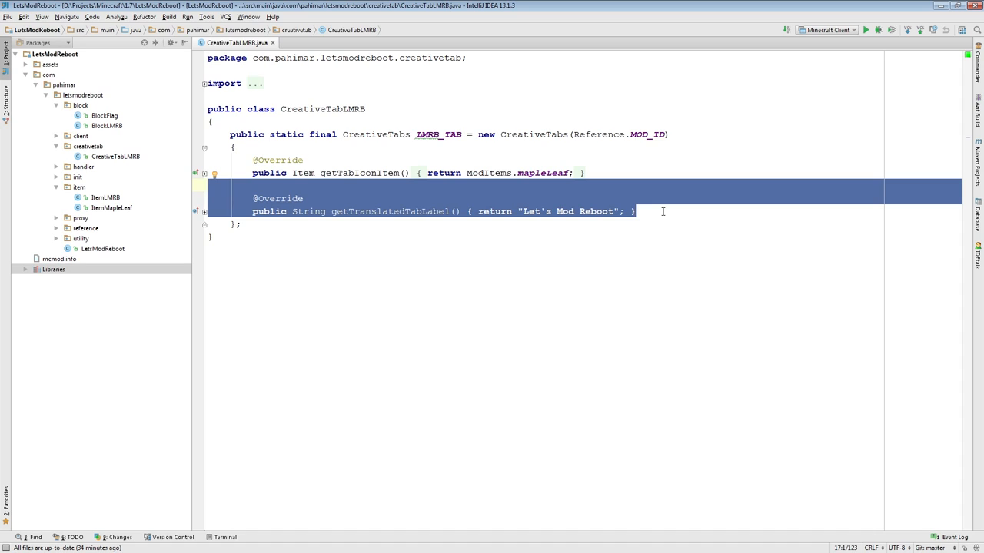
Step: Delete getTranslatedTabLabel and pass Reference.MOD_ID.toLowerCase() to the CreativeTabs constructor
{"action": "double_click", "coordinate": [568, 211]}
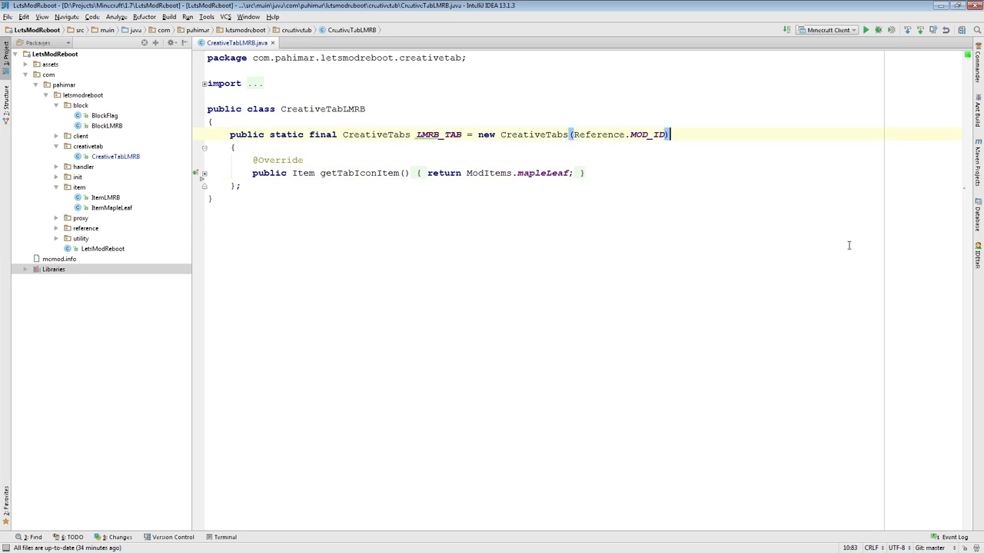
{"action": "type", "text": ".toLowerCase("}
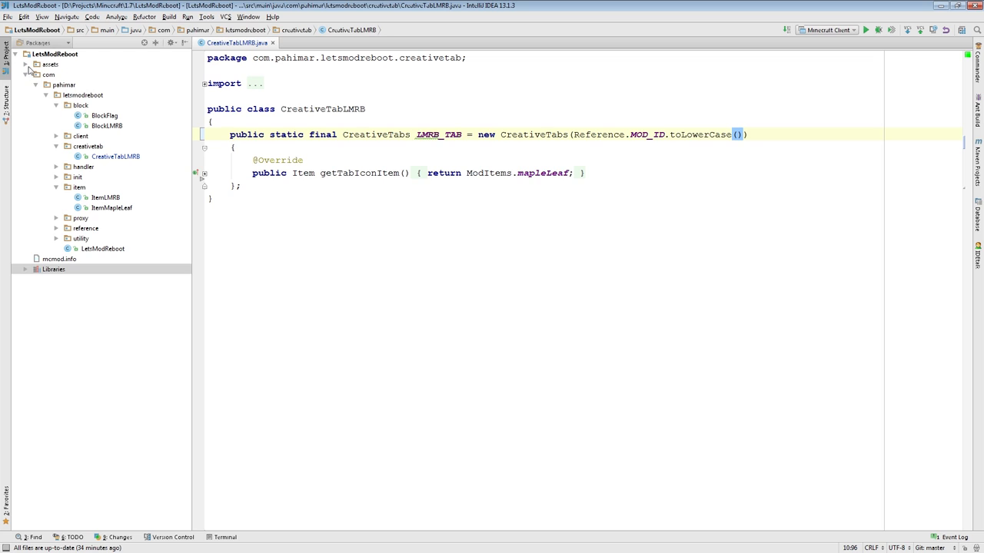
Step: Add itemGroup.letsmodreboot=Let's Mod Reboot to the en_US.lang file
{"action": "left_click", "coordinate": [36, 75]}
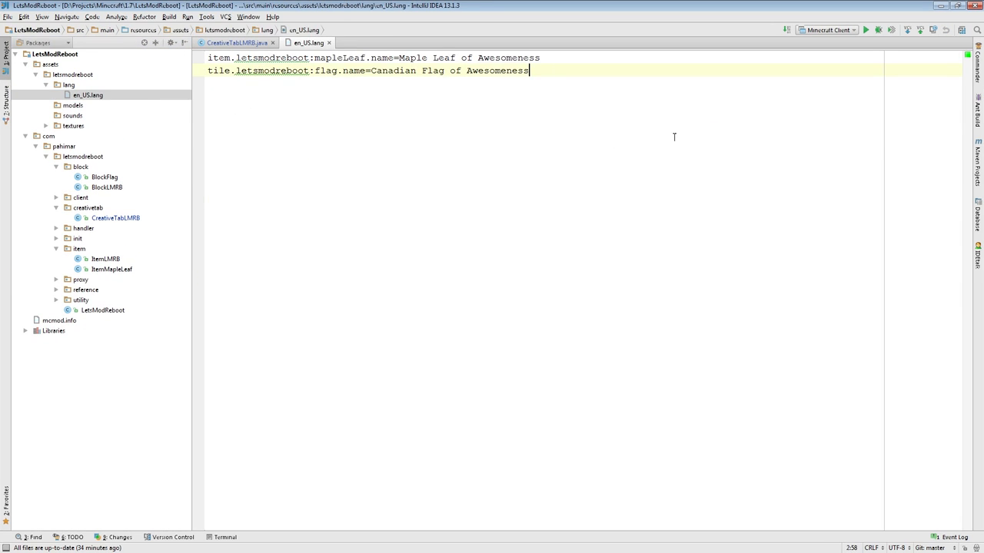
{"action": "type", "text": "itemG"}
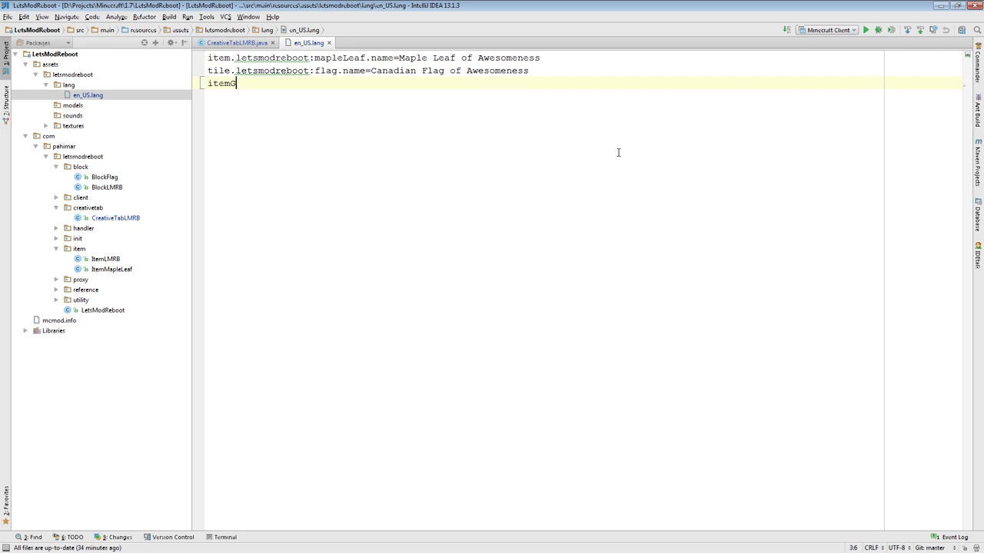
{"action": "type", "text": "roup"}
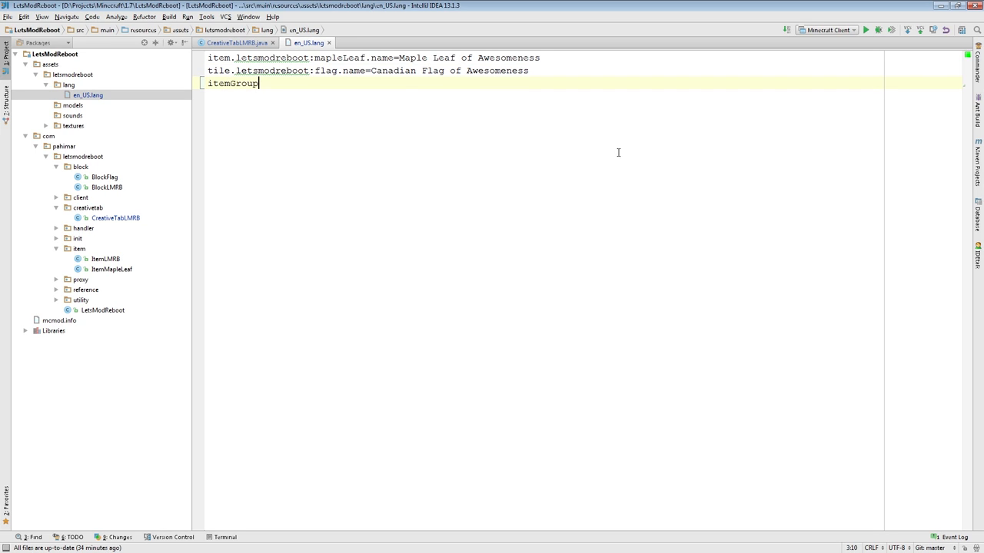
{"action": "type", "text": ".let"}
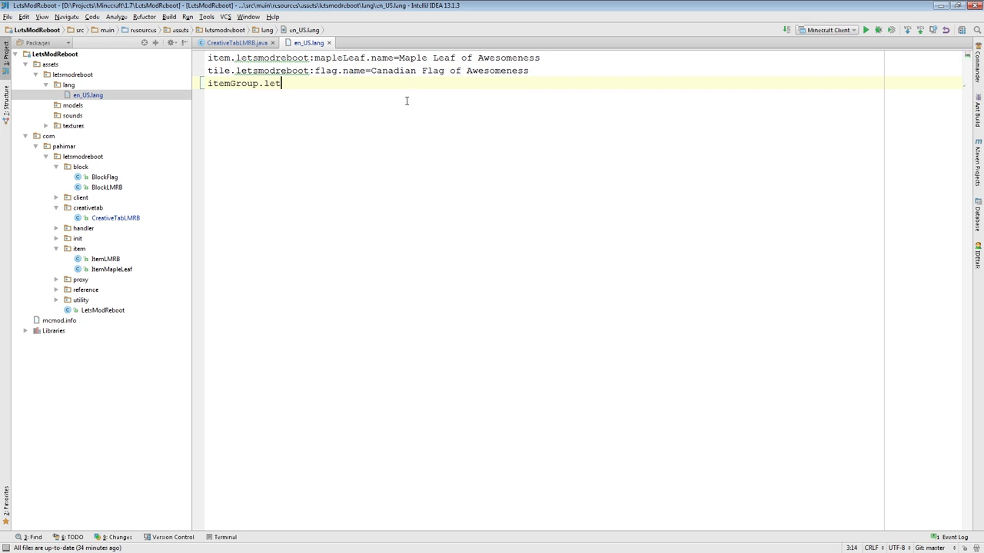
{"action": "type", "text": "smodreboo"}
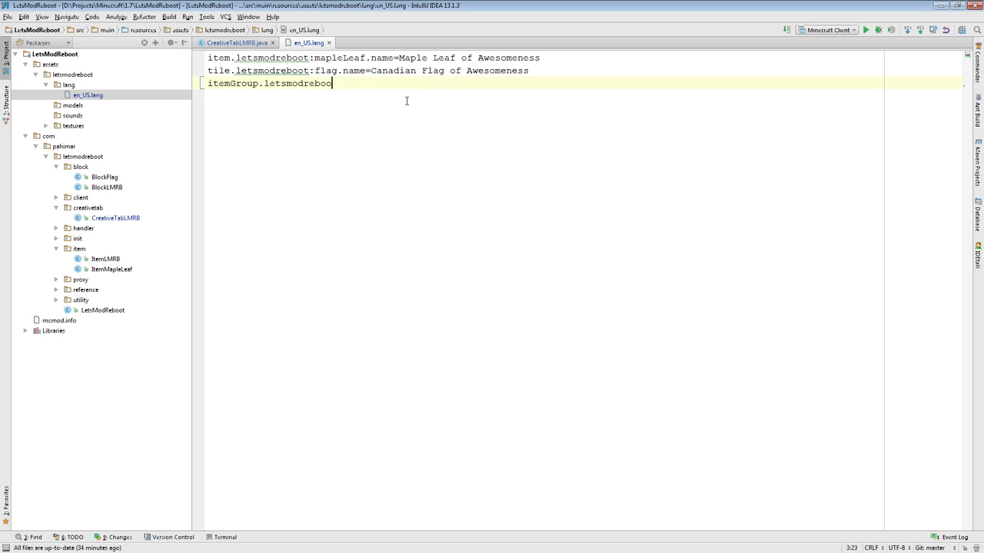
{"action": "type", "text": "t=Let's Mod"}
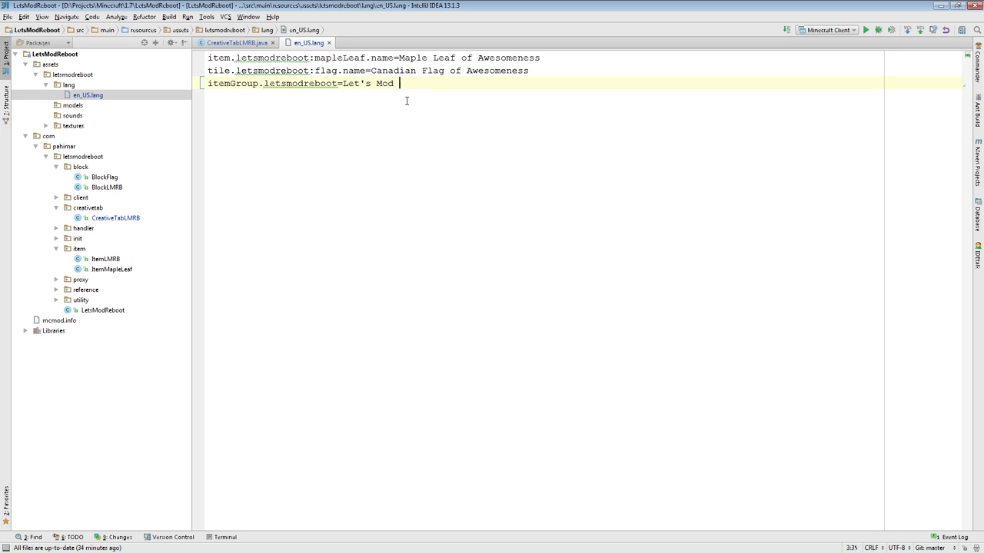
{"action": "type", "text": "Reboot"}
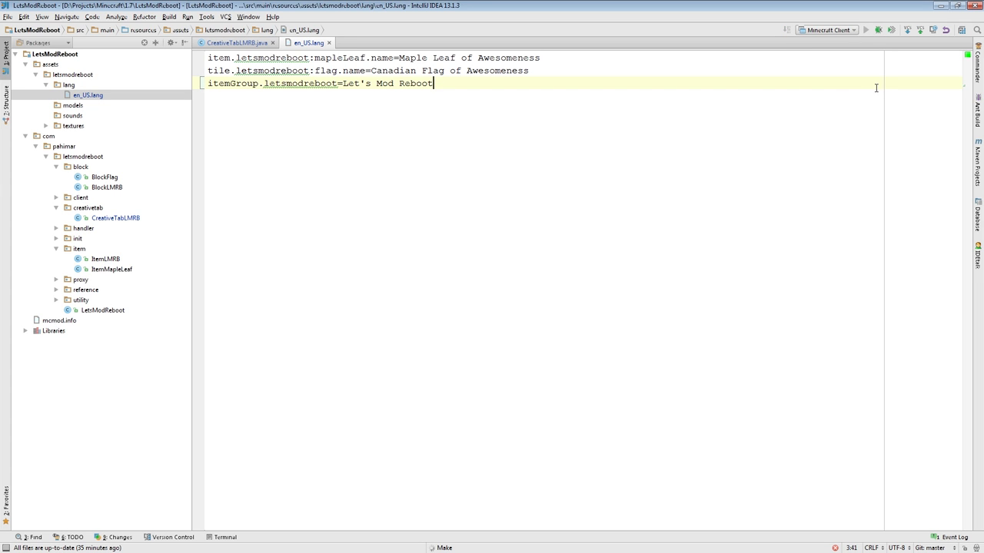
Step: Launch the Minecraft Client run configuration with the mod loaded
{"action": "left_click", "coordinate": [865, 29]}
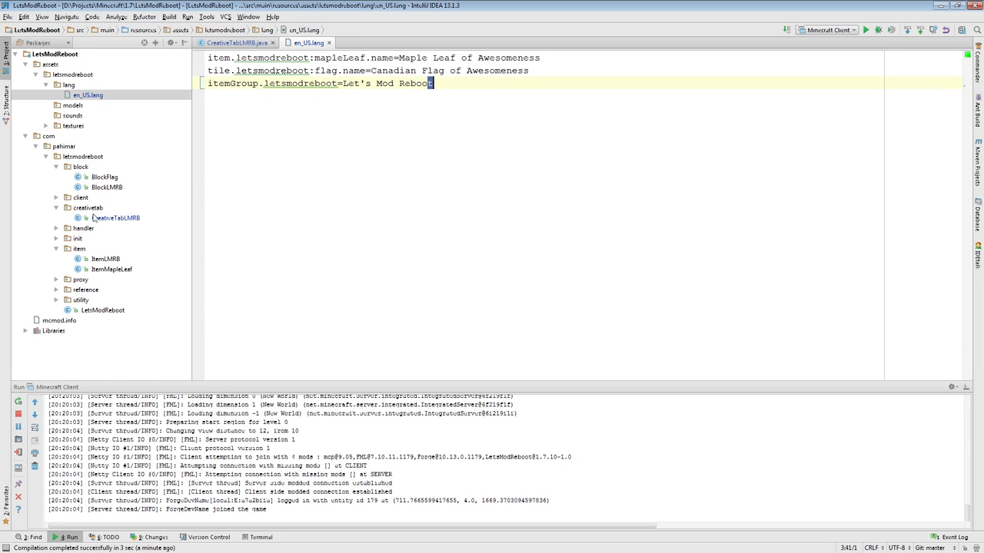
Step: Open Edit Configurations for the Minecraft Client run configuration
{"action": "left_click", "coordinate": [115, 218]}
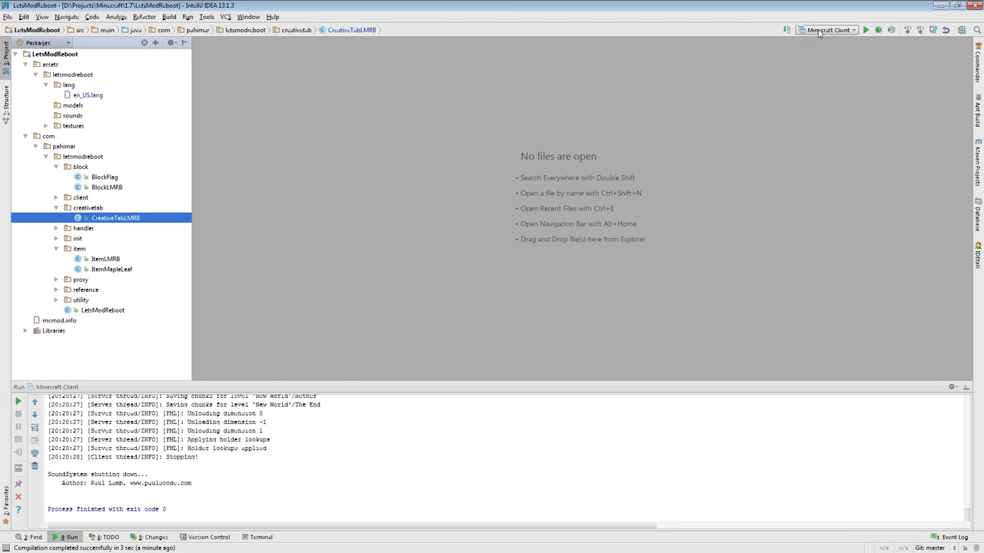
{"action": "mouse_move", "coordinate": [826, 30]}
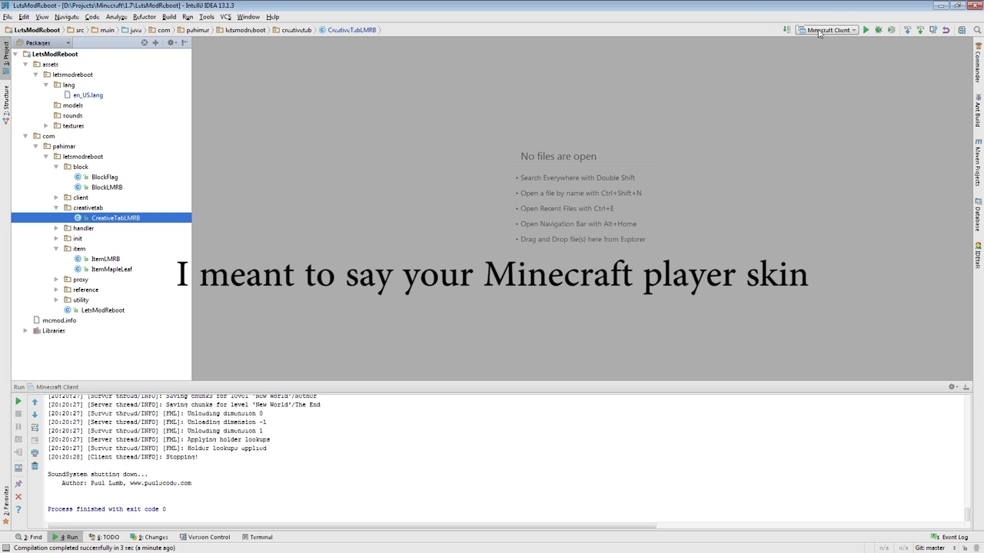
{"action": "left_click", "coordinate": [827, 30]}
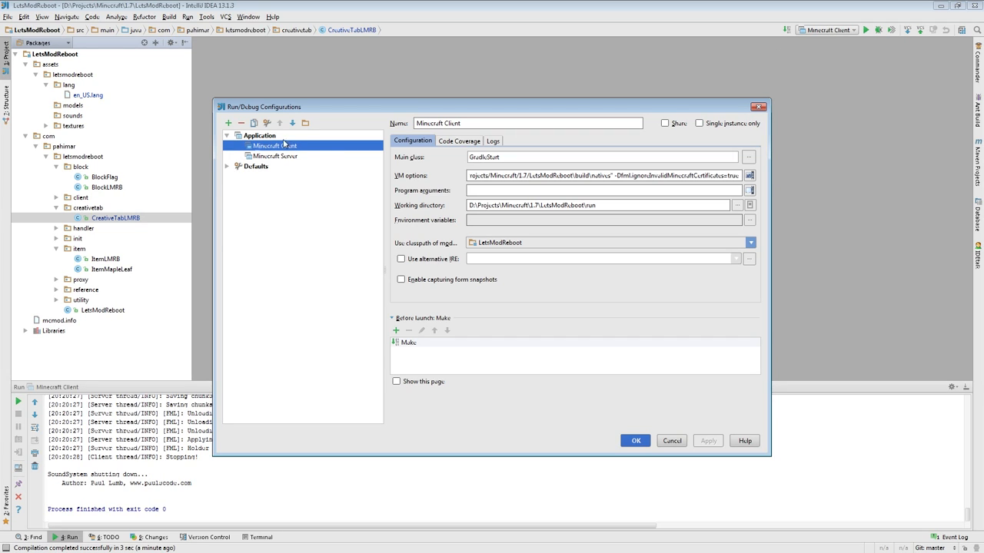
{"action": "left_click", "coordinate": [600, 190]}
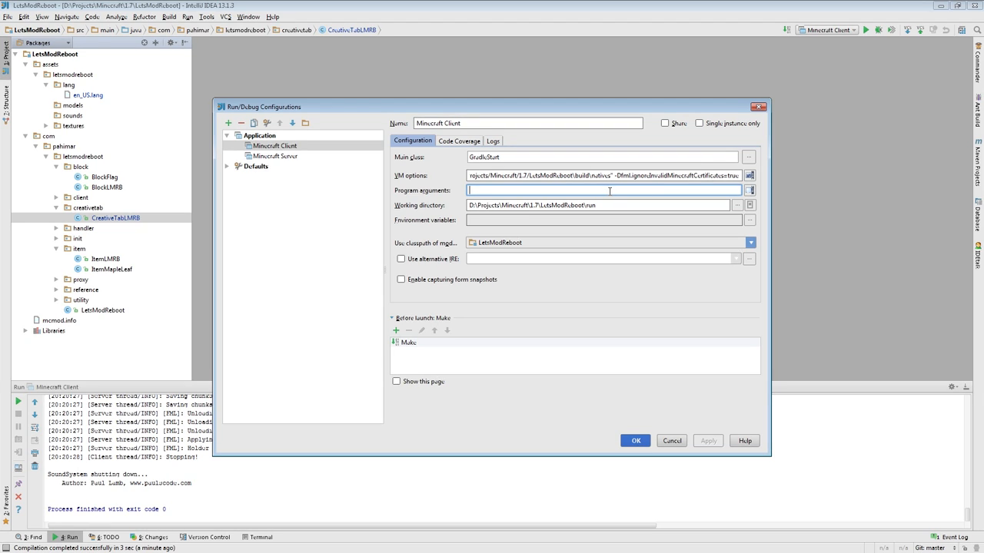
{"action": "type", "text": "--usernam"}
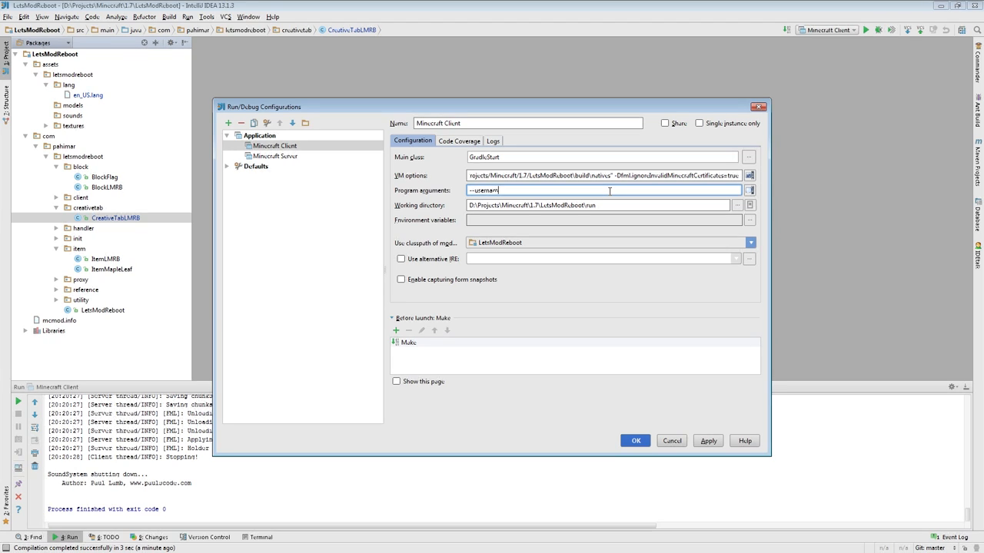
{"action": "type", "text": "email@"}
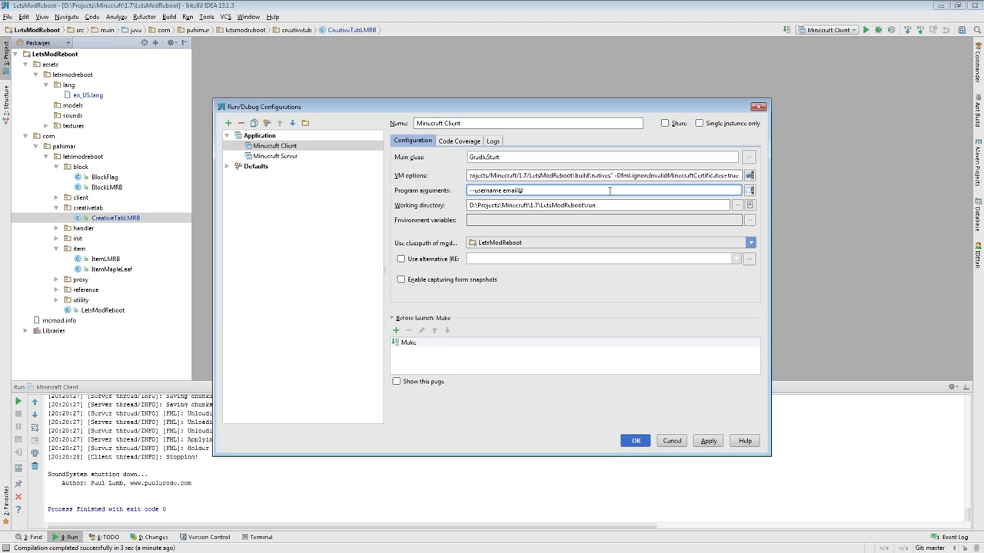
{"action": "type", "text": "domain.com"}
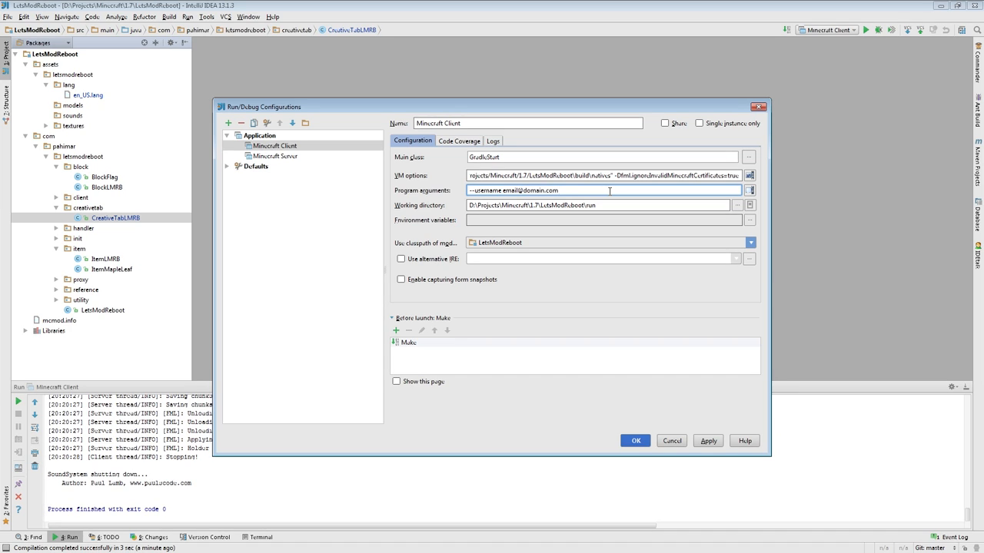
{"action": "type", "text": "--password"}
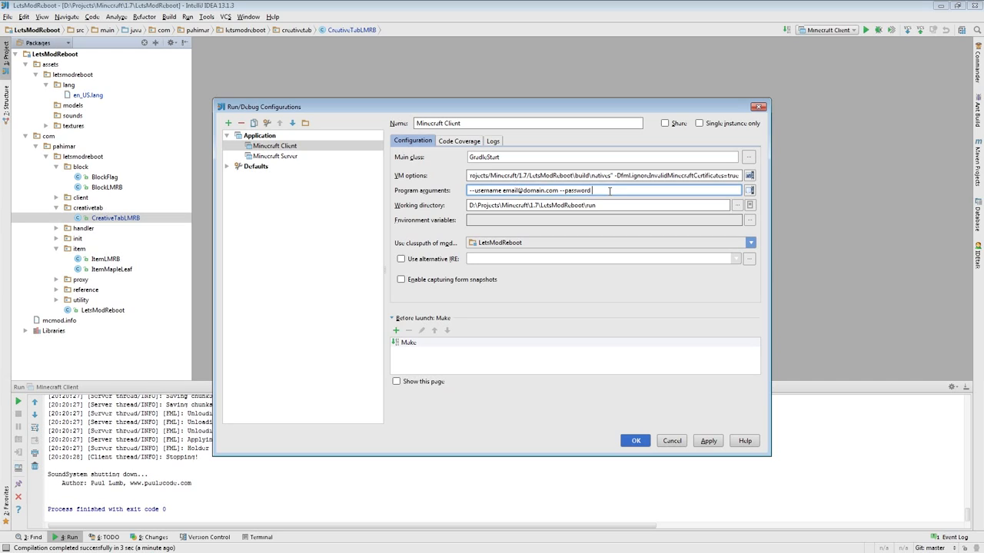
{"action": "type", "text": "password"}
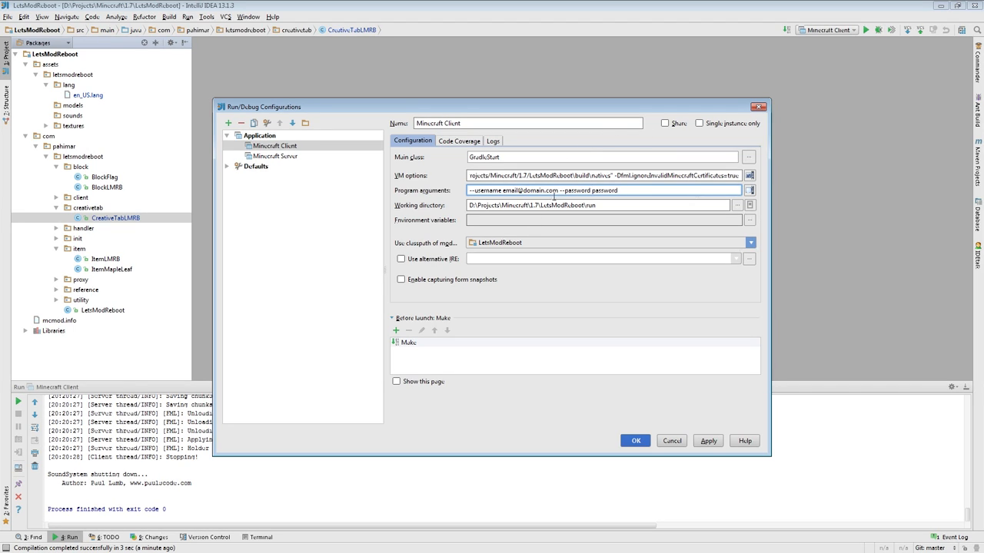
{"action": "double_click", "coordinate": [528, 191]}
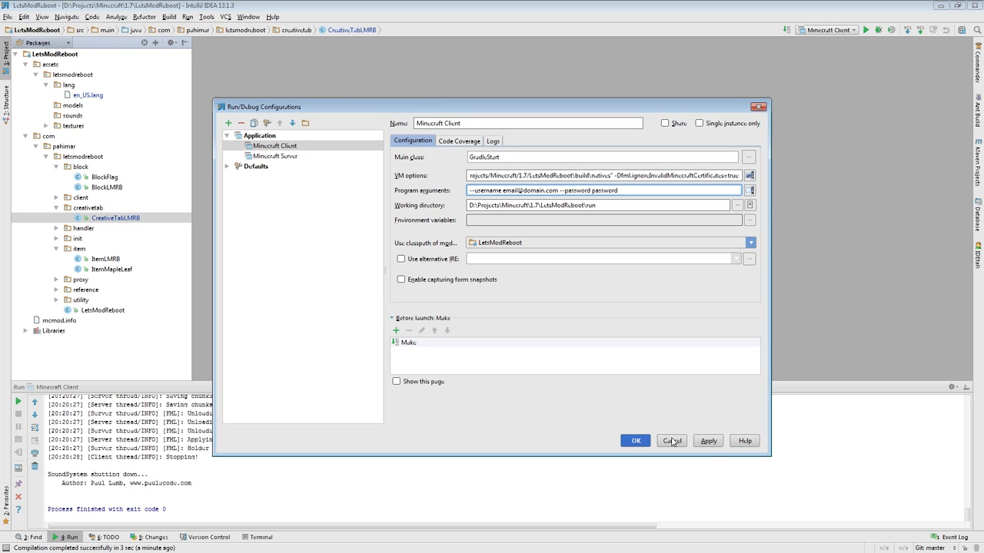
{"action": "mouse_move", "coordinate": [672, 440]}
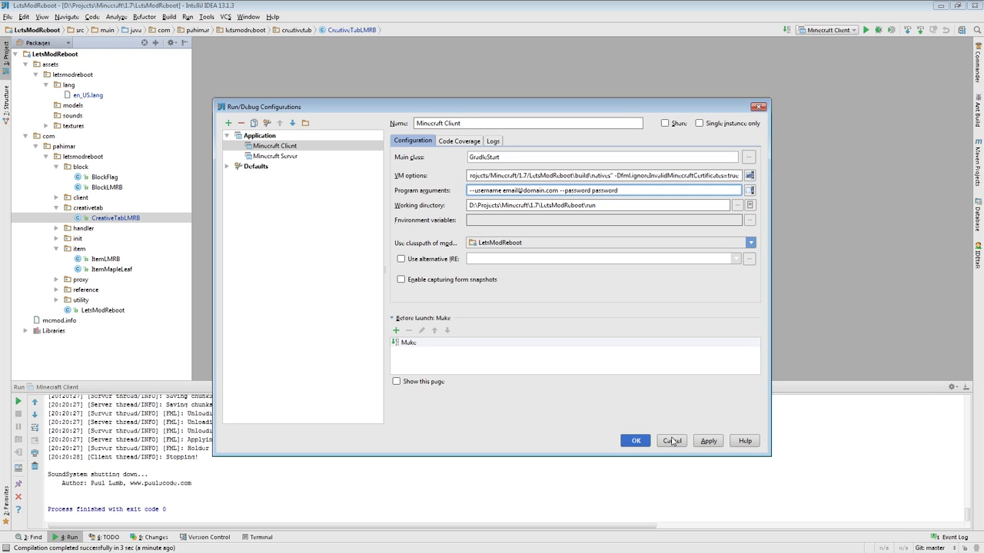
Step: Cancel the Run/Debug Configurations dialog, discarding the login arguments
{"action": "left_click", "coordinate": [671, 441]}
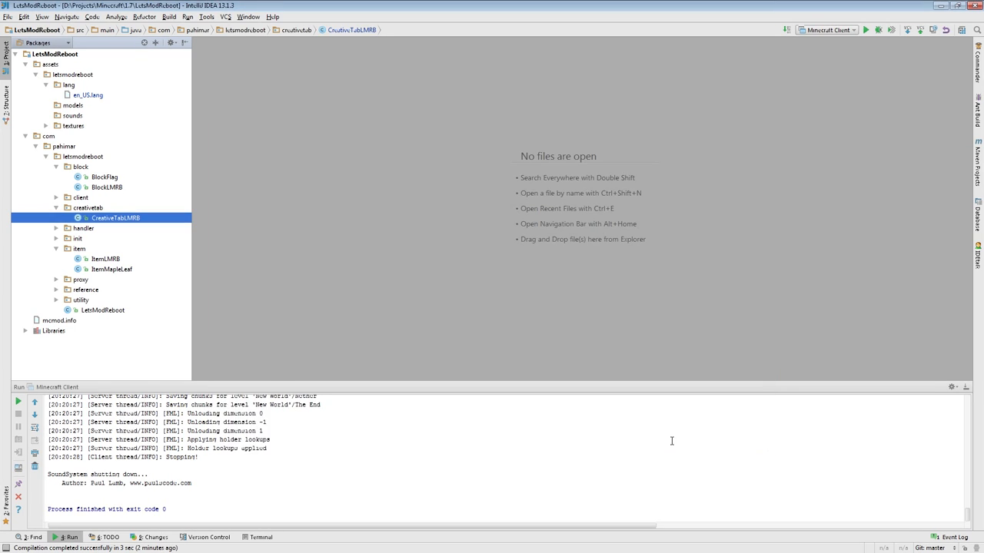
{"action": "mouse_move", "coordinate": [645, 247]}
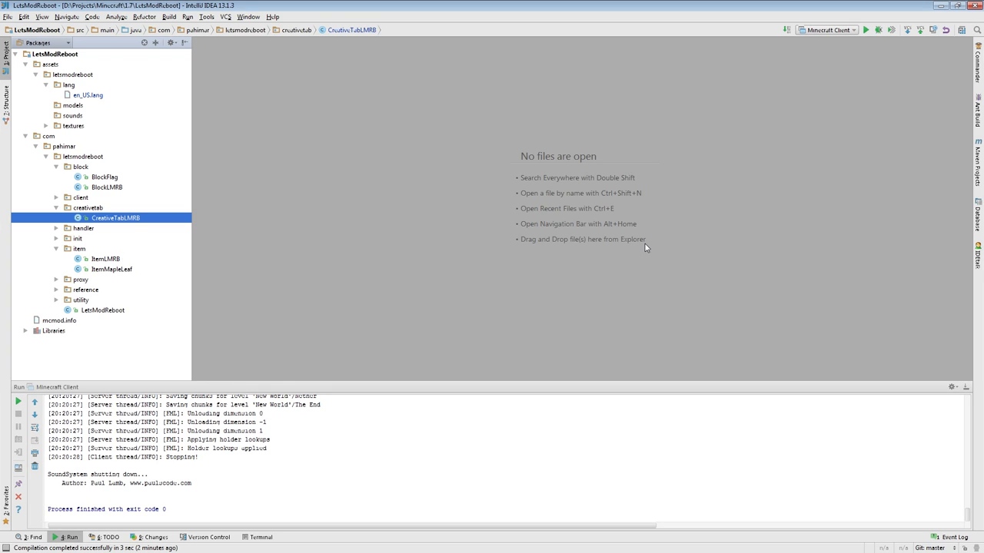
{"action": "mouse_move", "coordinate": [407, 13]}
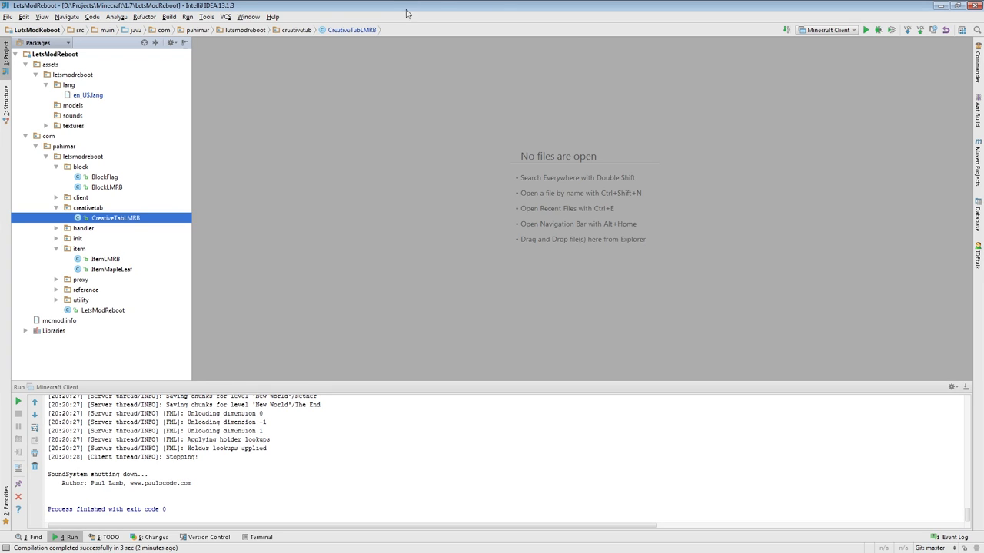
Step: Open ItemMapleLeaf.java and relaunch the Minecraft client to its main menu
{"action": "double_click", "coordinate": [111, 269]}
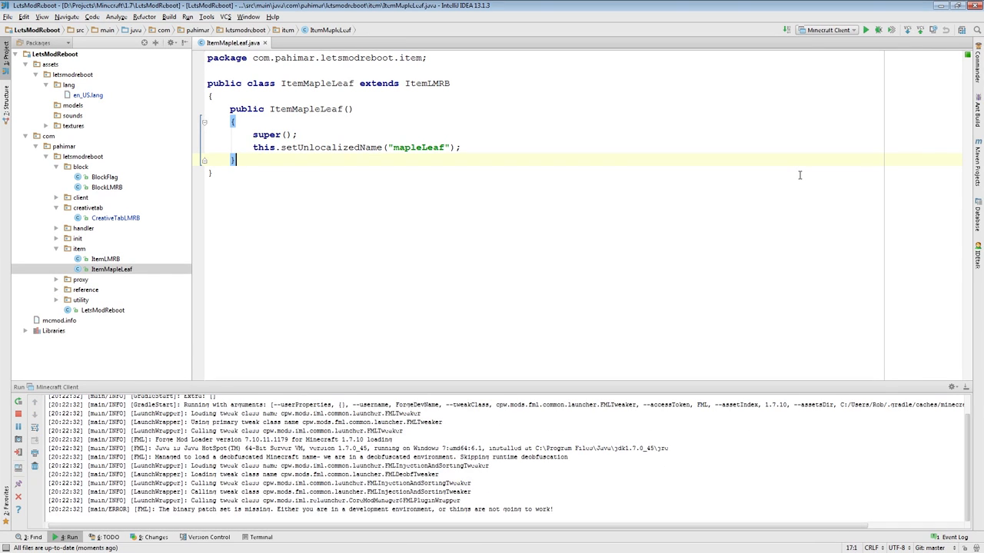
{"action": "scroll", "scroll_direction": "down", "scroll_amount": 3}
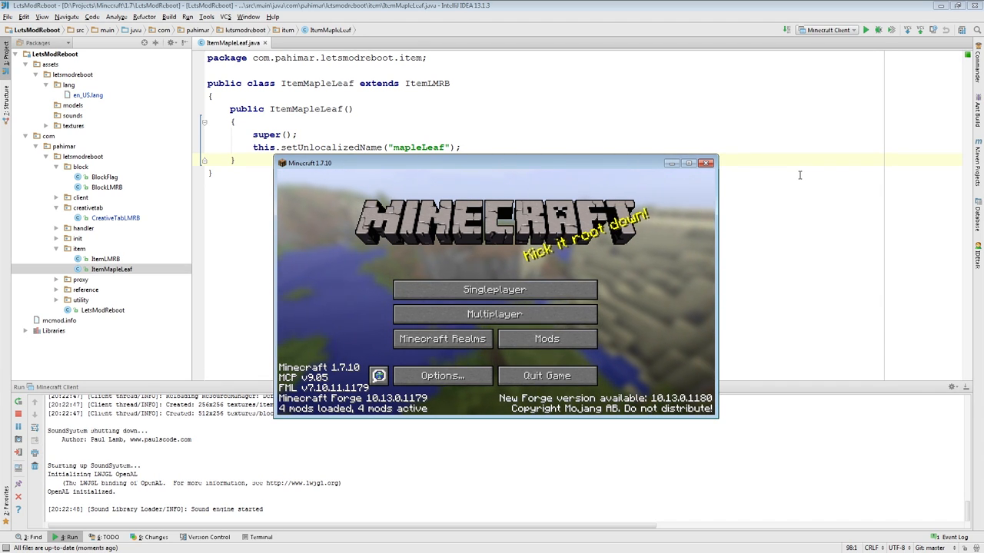
Step: Enter the New World singleplayer save holding the Maple Leaf of Awesomeness
{"action": "left_click", "coordinate": [494, 290]}
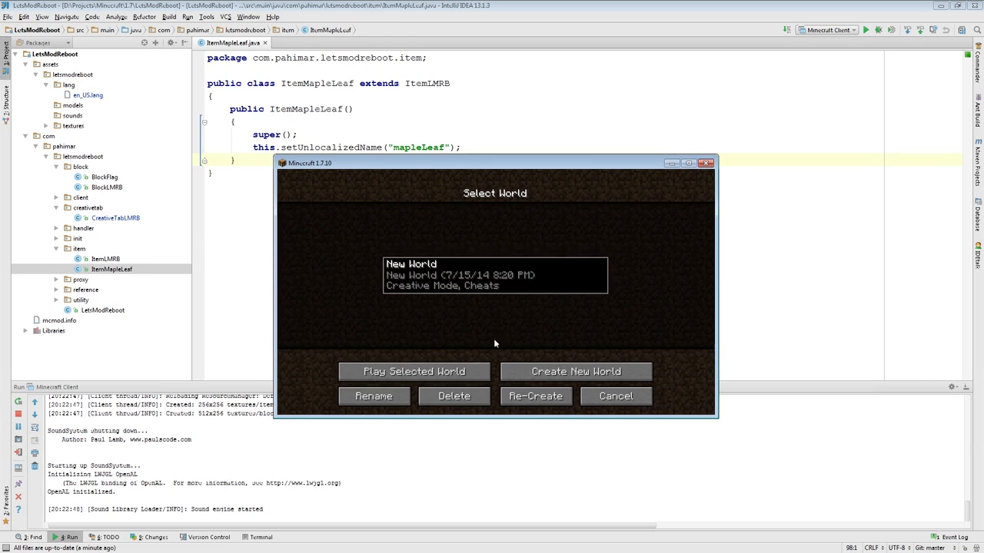
{"action": "left_click", "coordinate": [414, 371]}
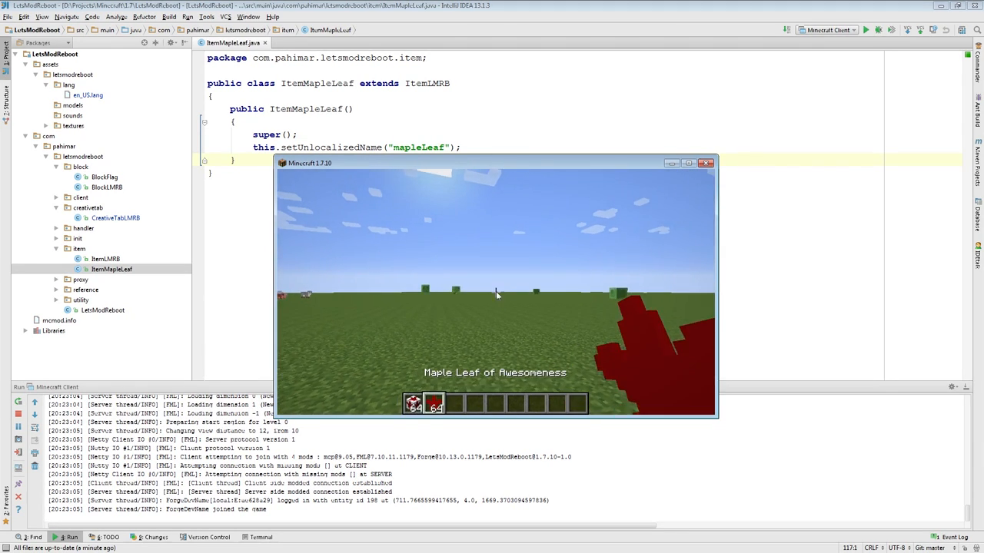
Step: Show the Tools category in the creative inventory to get a diamond pickaxe
{"action": "key", "text": "e"}
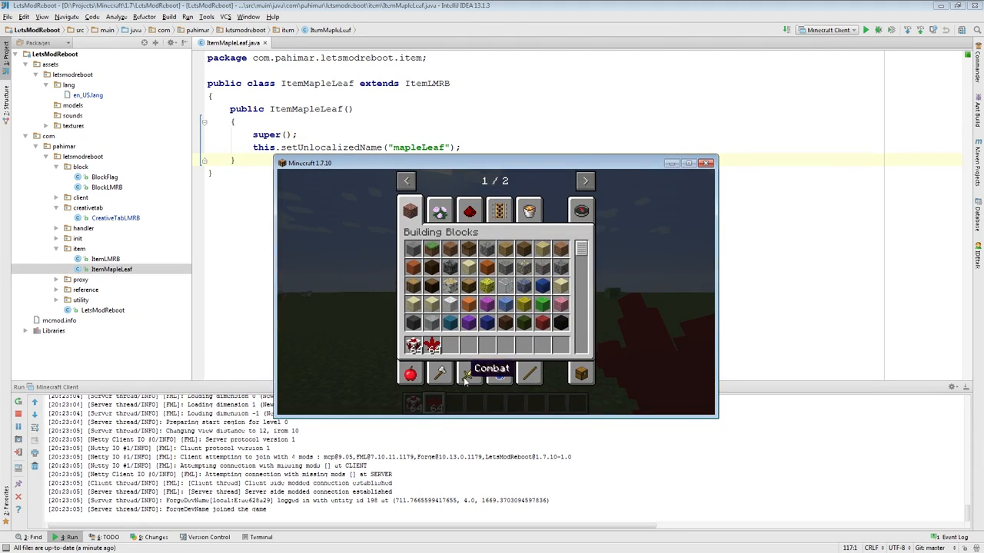
{"action": "left_click", "coordinate": [440, 209]}
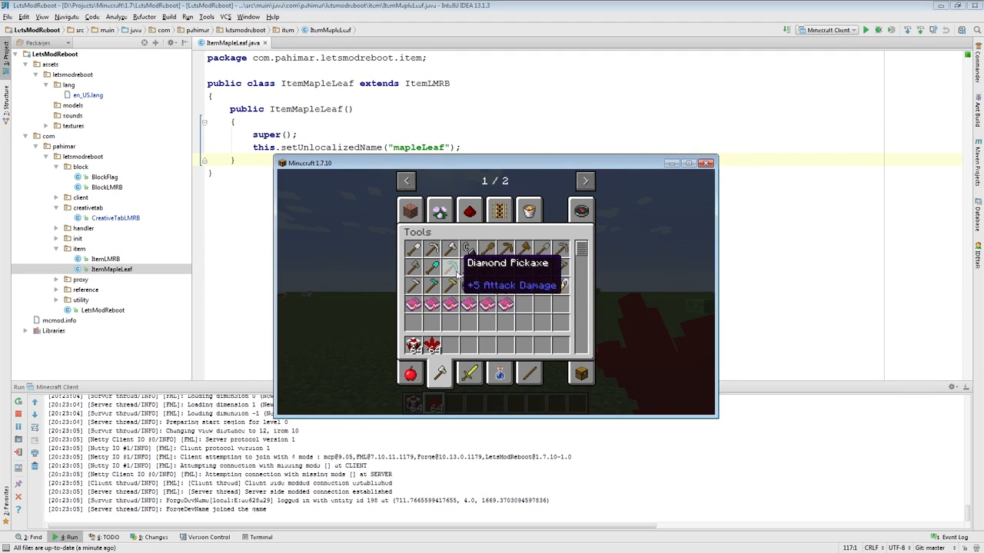
{"action": "mouse_move", "coordinate": [452, 346]}
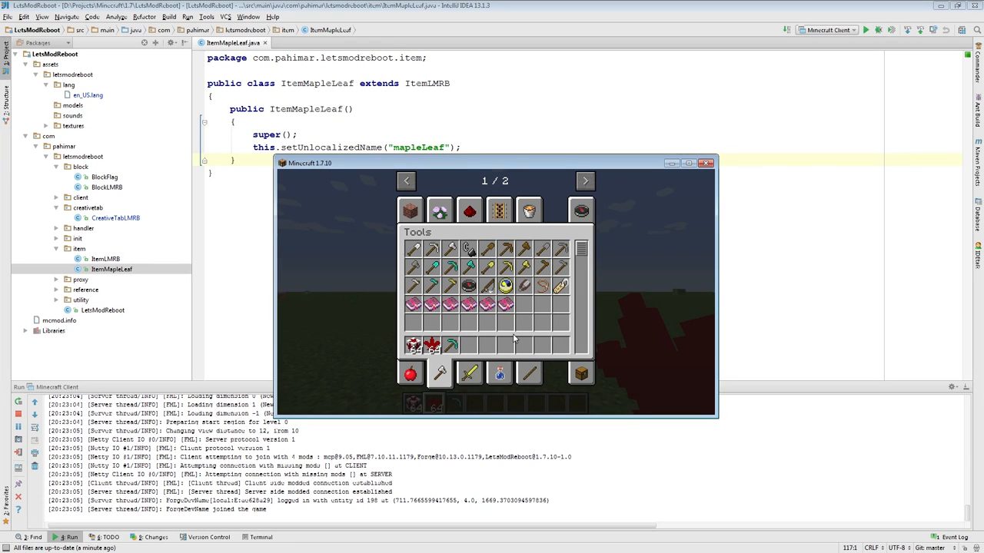
{"action": "mouse_move", "coordinate": [451, 345]}
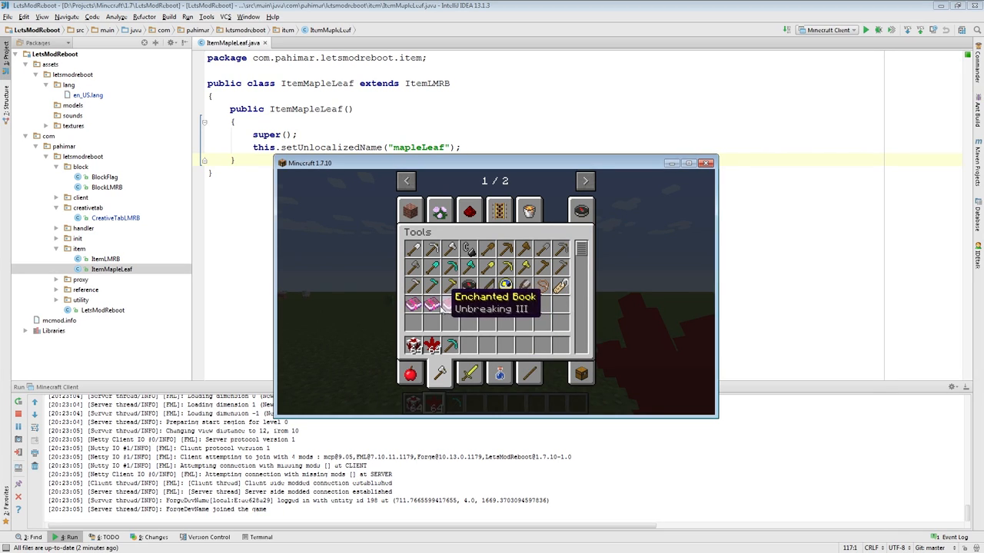
{"action": "mouse_move", "coordinate": [414, 305]}
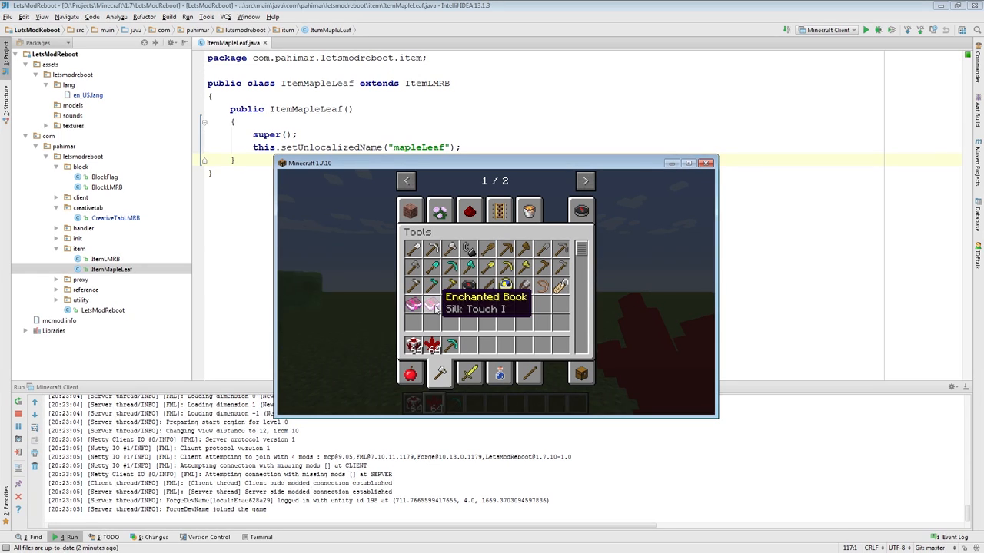
{"action": "mouse_move", "coordinate": [469, 304]}
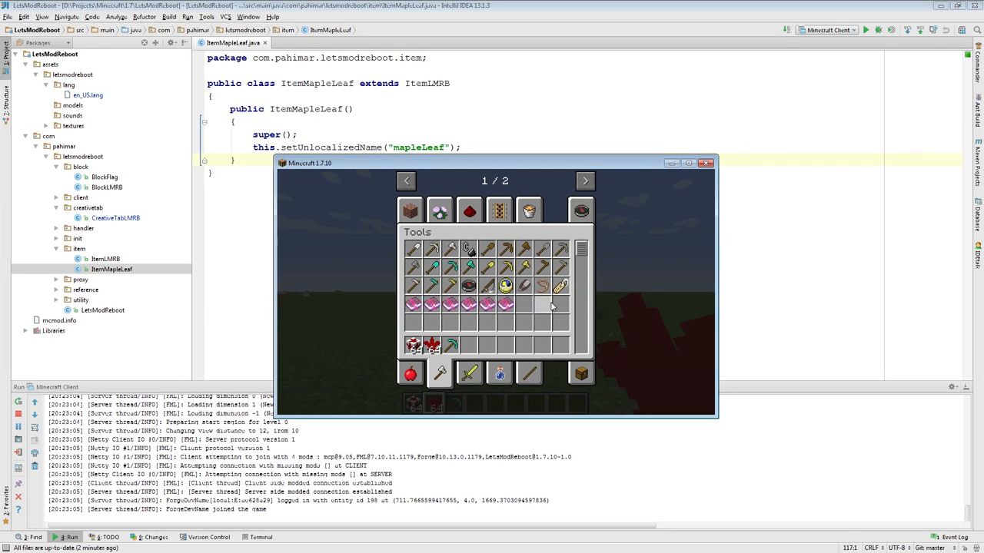
{"action": "mouse_move", "coordinate": [561, 287]}
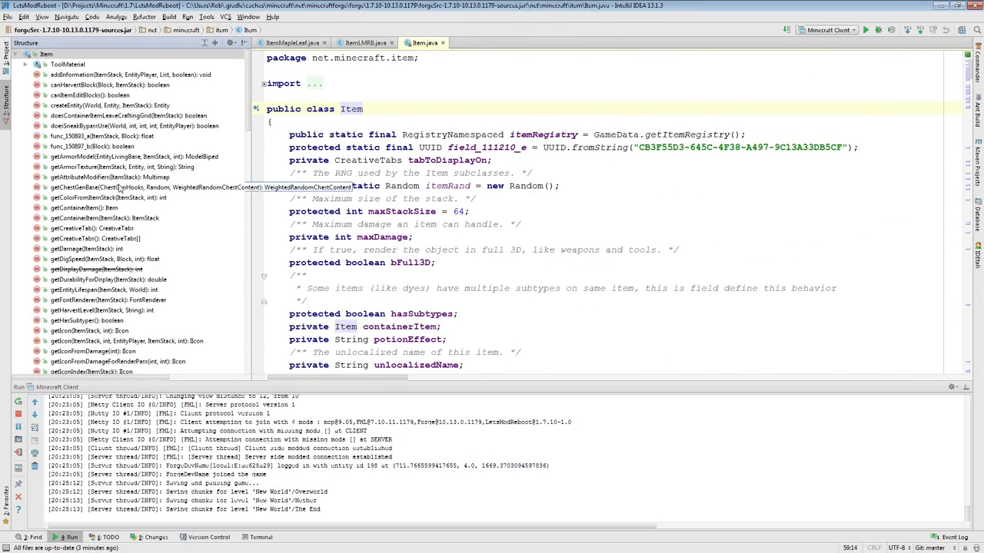
Step: Jump via getColorFromItemStack to the getContainerItem(ItemStack) method in Item.java
{"action": "left_click", "coordinate": [108, 197]}
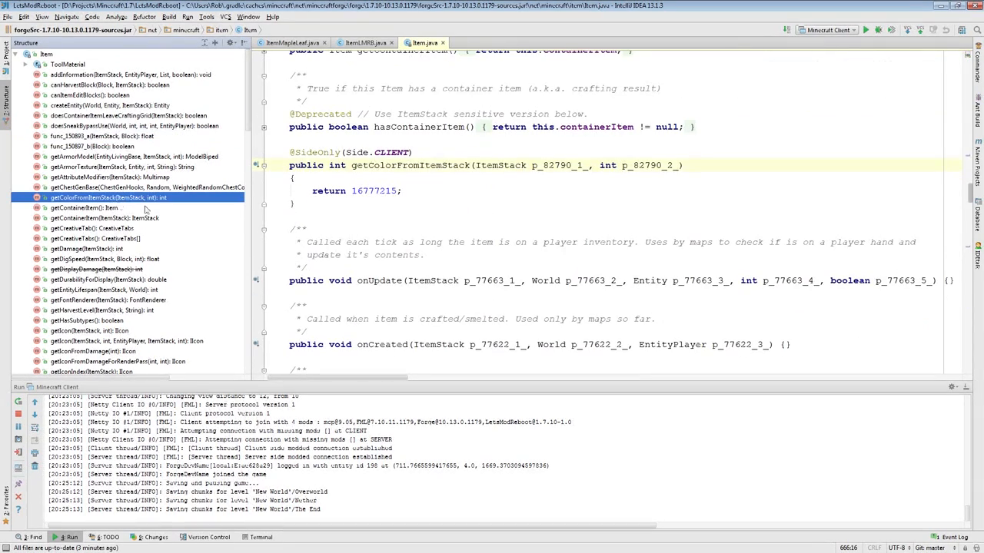
{"action": "double_click", "coordinate": [409, 166]}
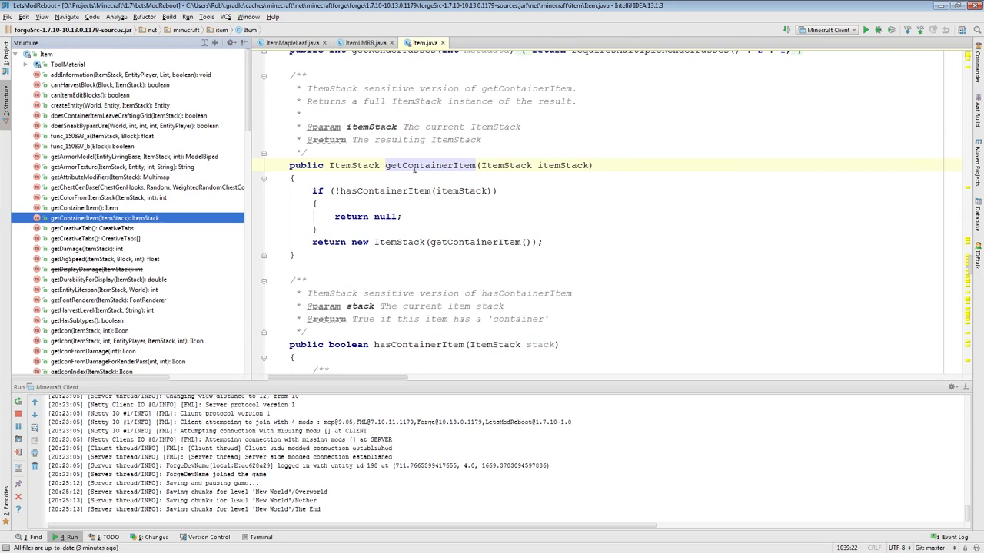
{"action": "mouse_move", "coordinate": [497, 166]}
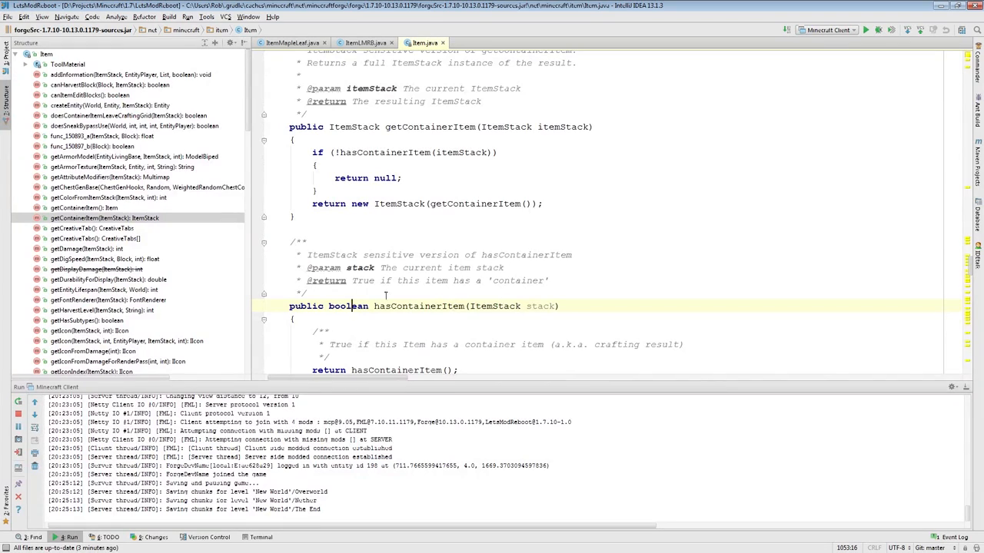
{"action": "mouse_move", "coordinate": [268, 343]}
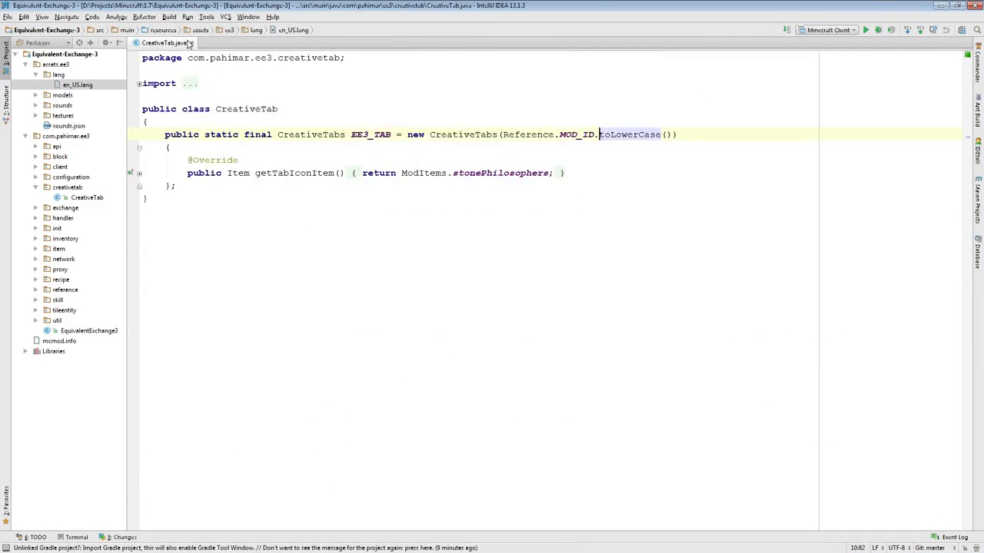
Step: Close CreativeTab.java and open ItemAlchemicalFuel from the Equivalent-Exchange-3 item package
{"action": "left_click", "coordinate": [192, 43]}
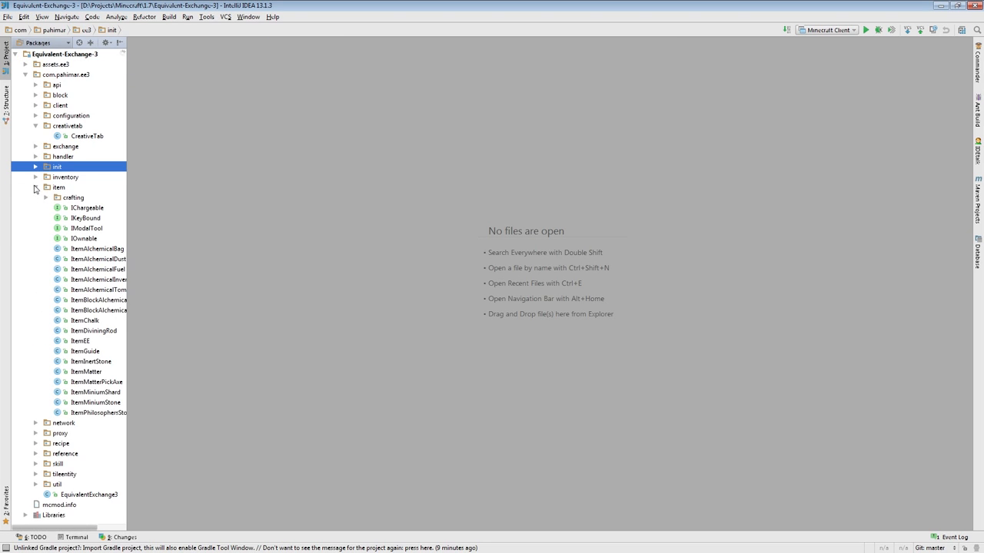
{"action": "left_click_drag", "start_coordinate": [129, 269], "coordinate": [197, 269]}
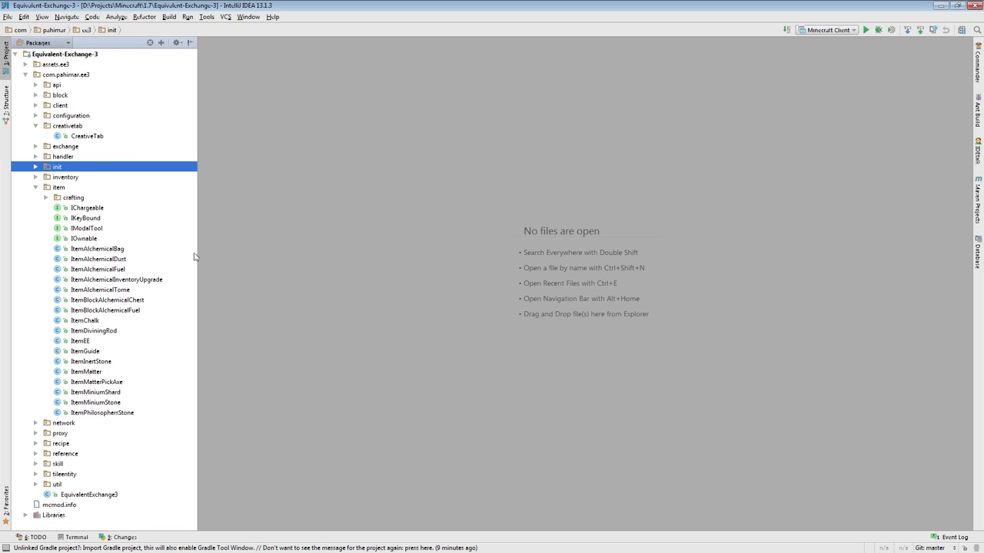
{"action": "mouse_move", "coordinate": [119, 273]}
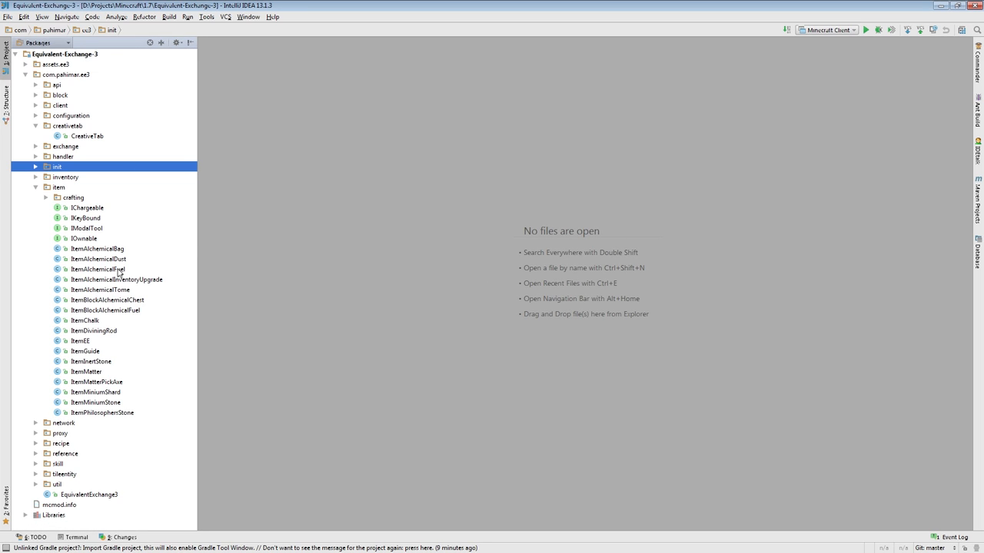
{"action": "double_click", "coordinate": [98, 269]}
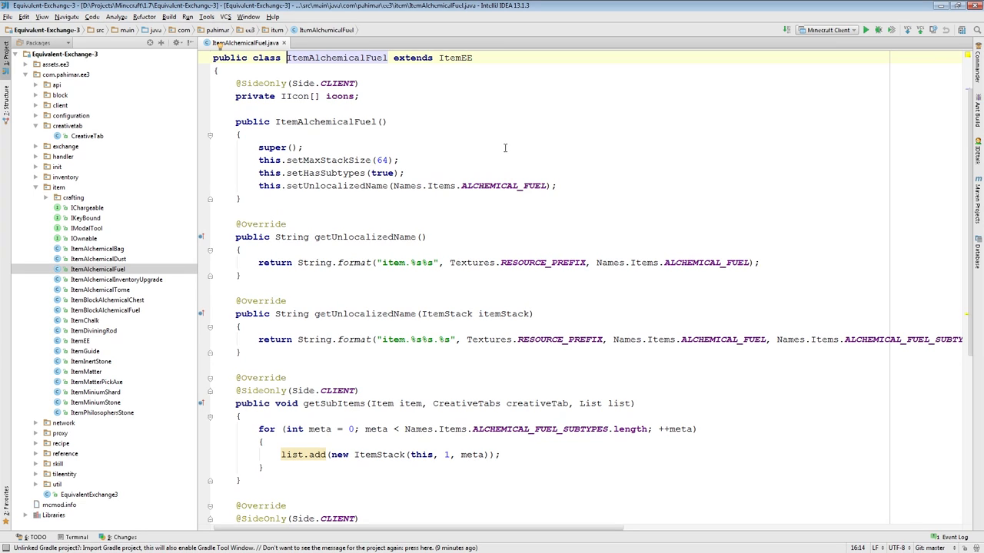
{"action": "mouse_move", "coordinate": [502, 143]}
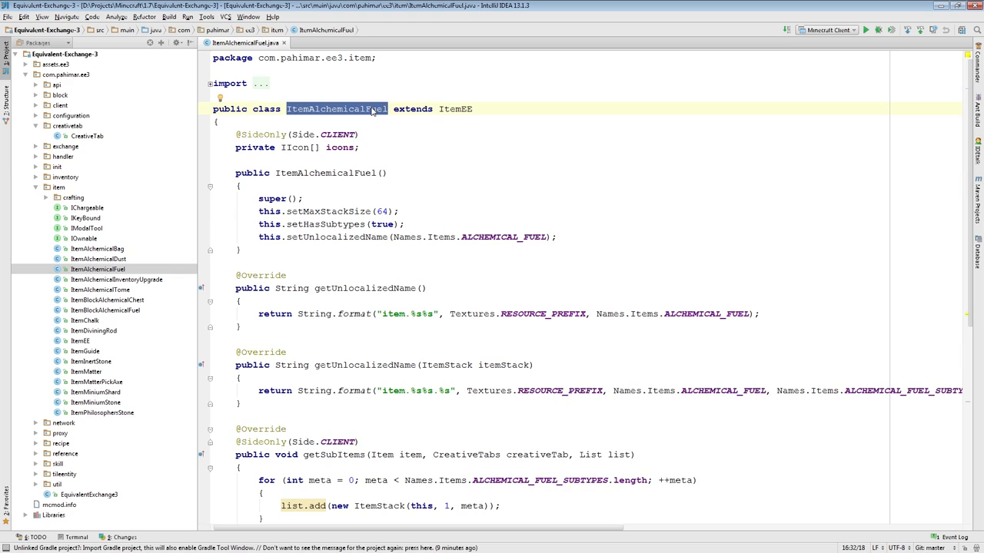
Step: Review ItemAlchemicalFuel.java down to its registerIcons method, then close the file
{"action": "scroll", "scroll_direction": "down", "scroll_amount": 3}
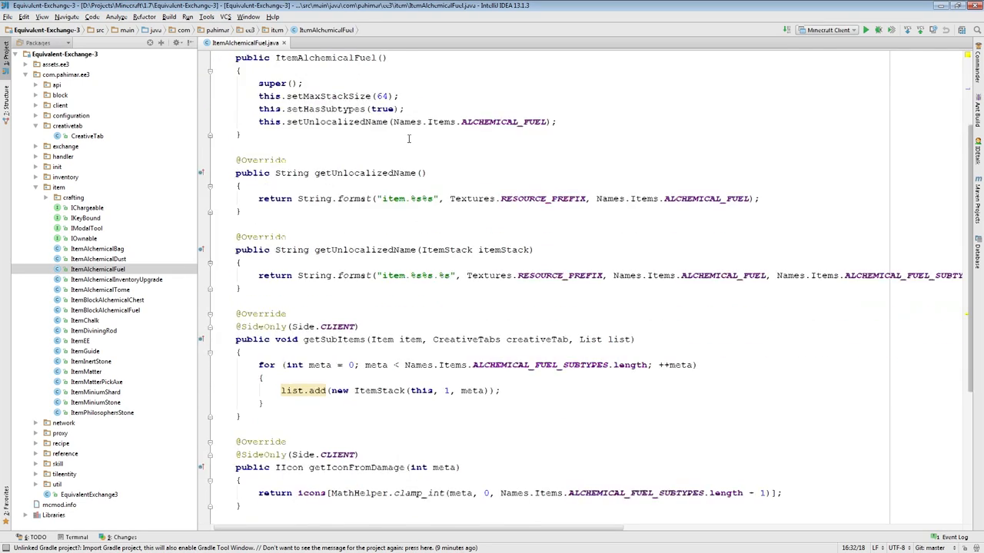
{"action": "scroll", "scroll_direction": "down", "scroll_amount": 3}
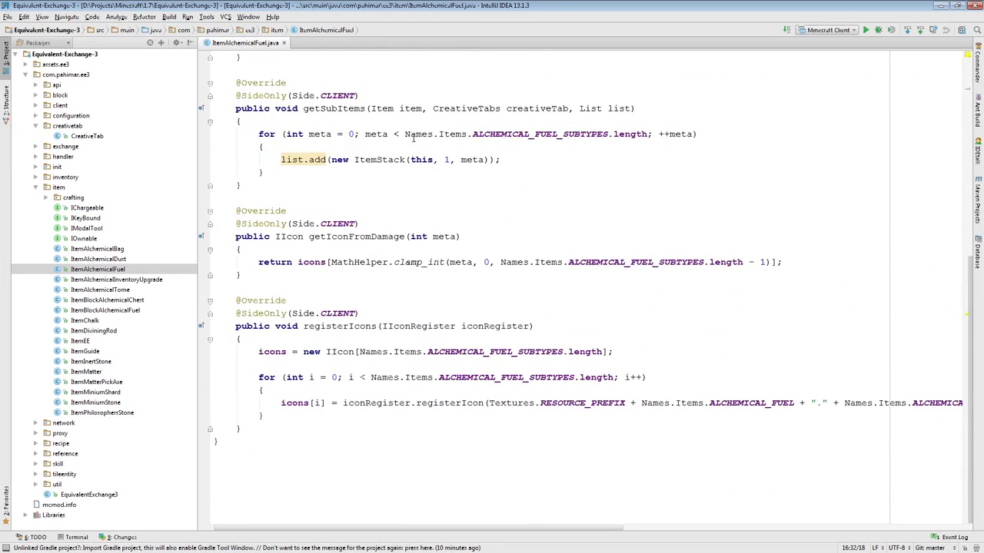
{"action": "double_click", "coordinate": [355, 236]}
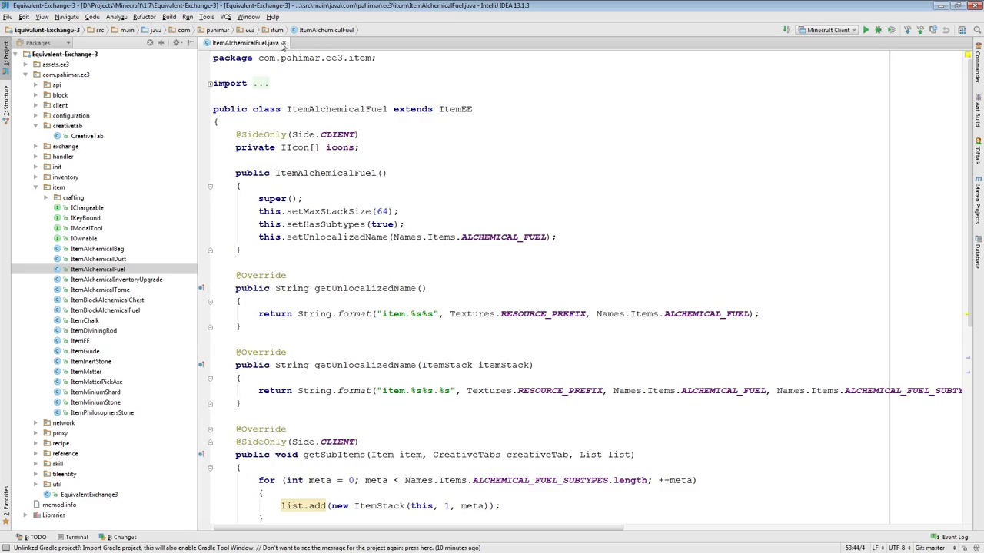
{"action": "left_click", "coordinate": [284, 43]}
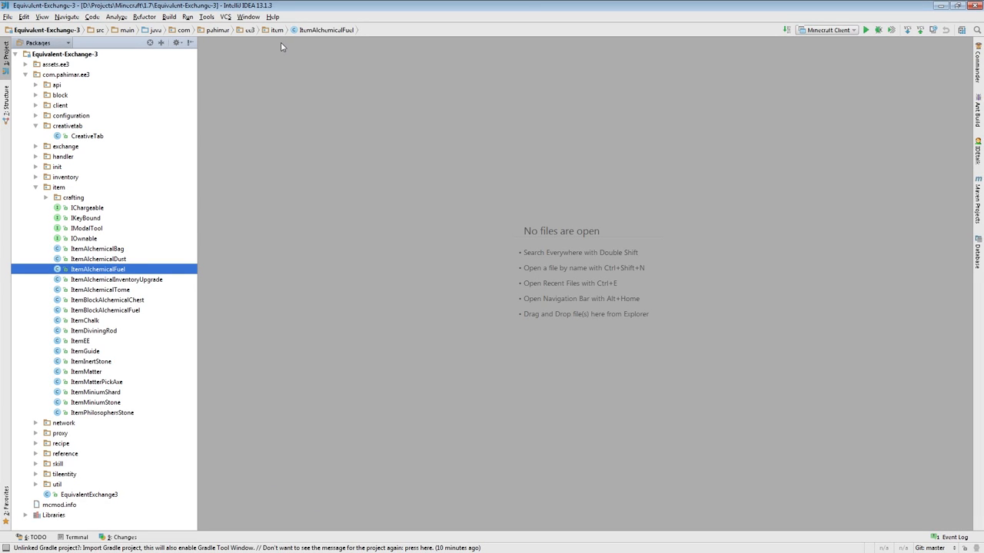